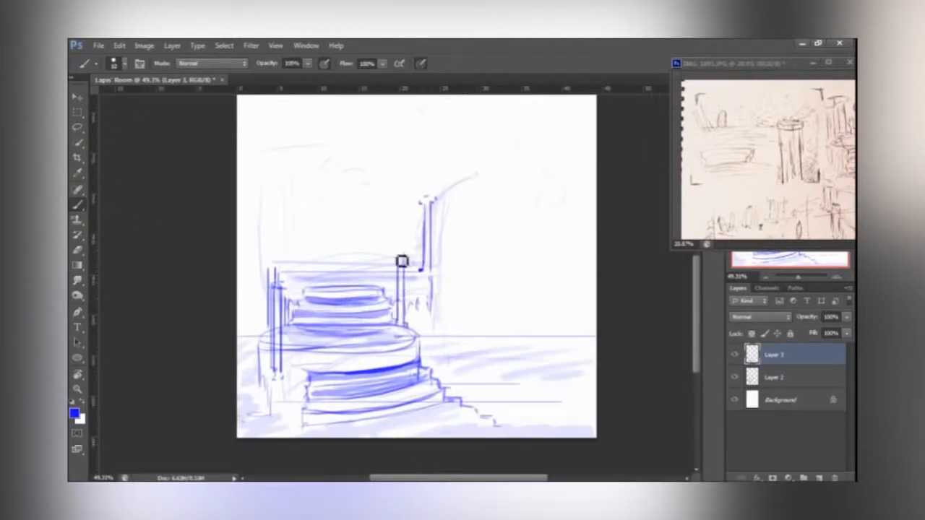
Step: Sketch two pillar strokes beside the upper staircase steps on Layer 3
drag(401, 261, 311, 280)
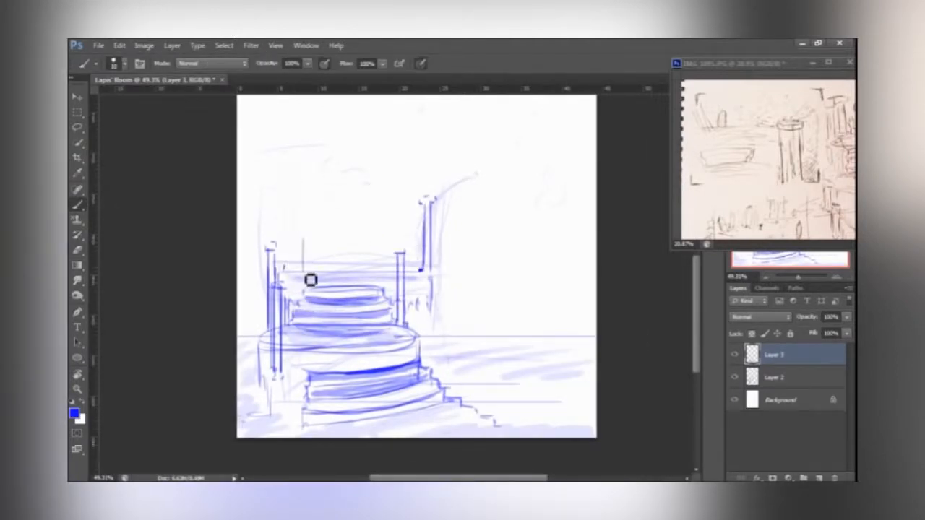
drag(310, 280, 422, 284)
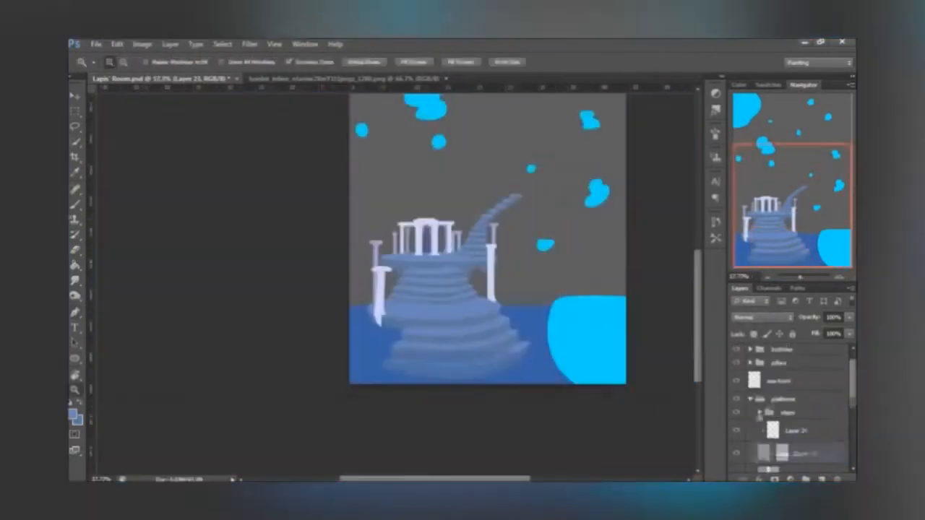
Step: Change a brush option in the options bar during the flat-colour block-in
click(251, 44)
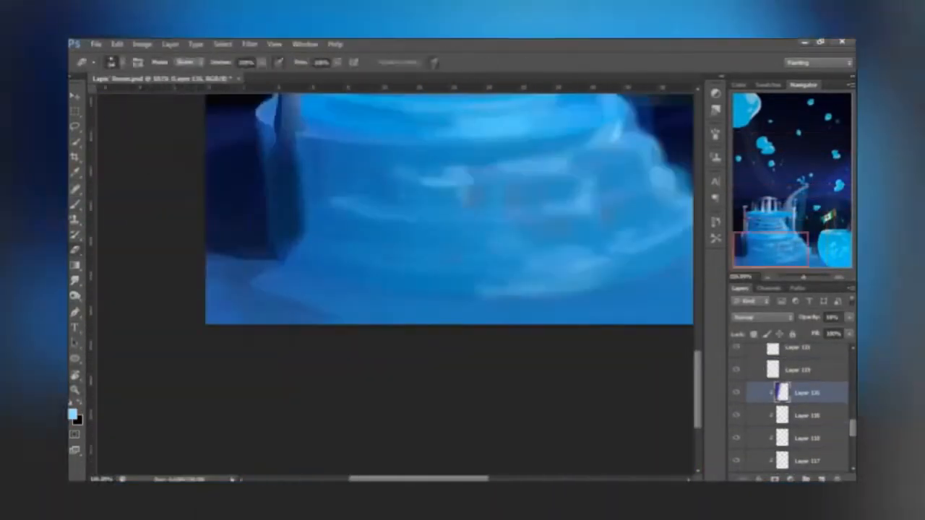
Step: Adjust brush settings for painting the steps and pale pillars on the tiered base
click(248, 45)
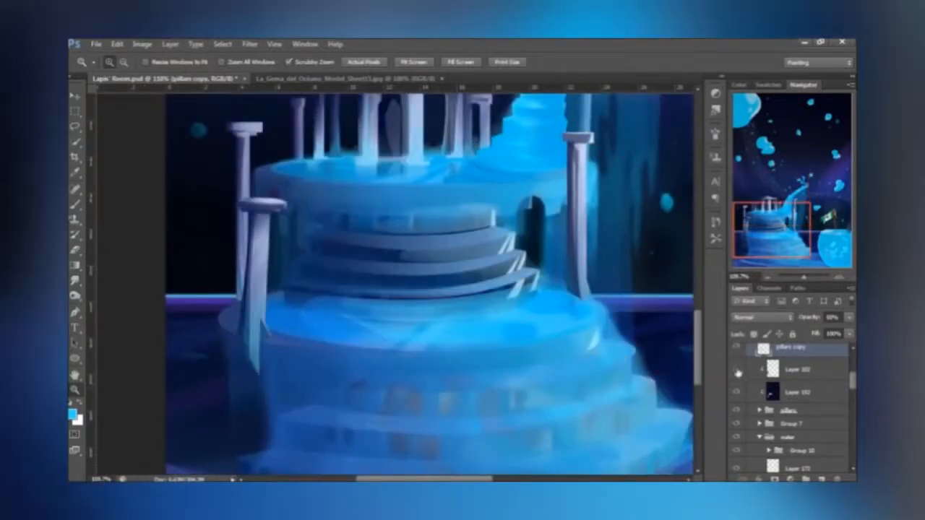
right_click(383, 300)
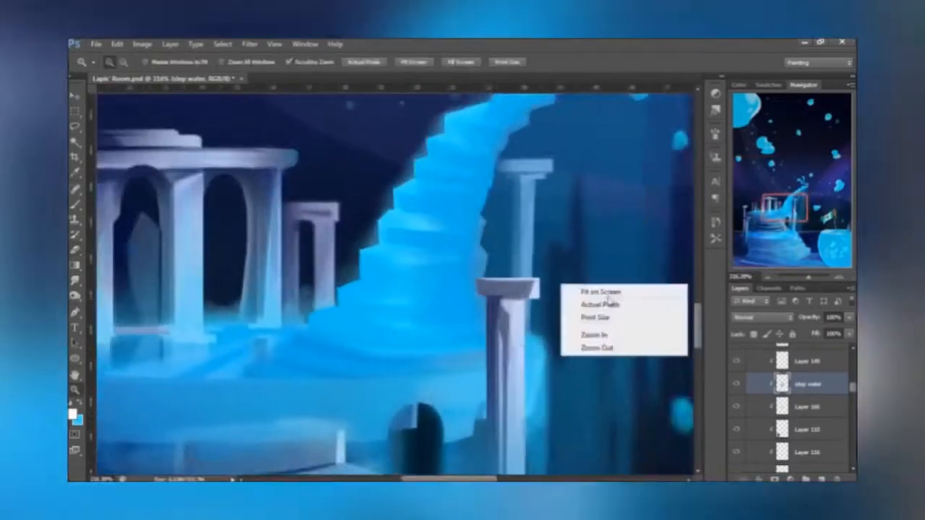
Step: Paint the light-blue spiral steps on the staircase layer behind the white pillars
click(601, 293)
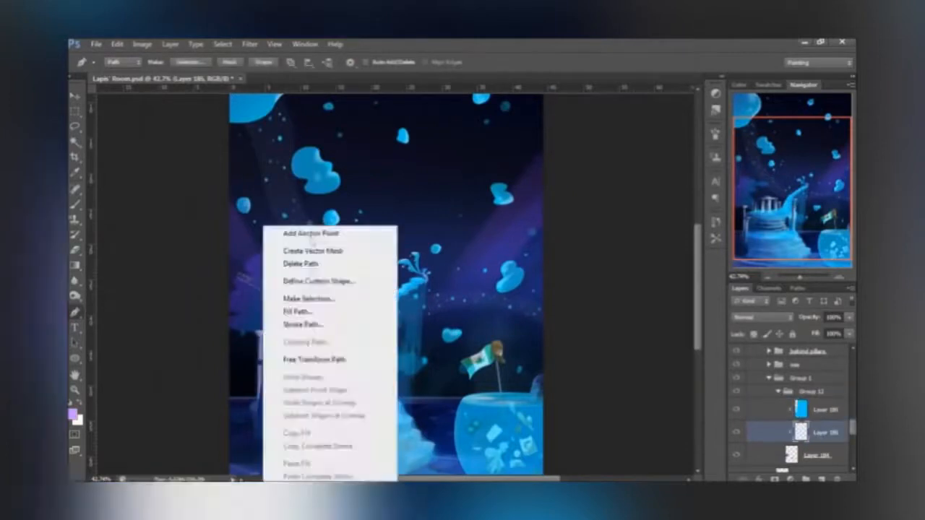
Step: Commit the scaled bubble in the upper-right sky and set up light-blue pillar painting
click(308, 360)
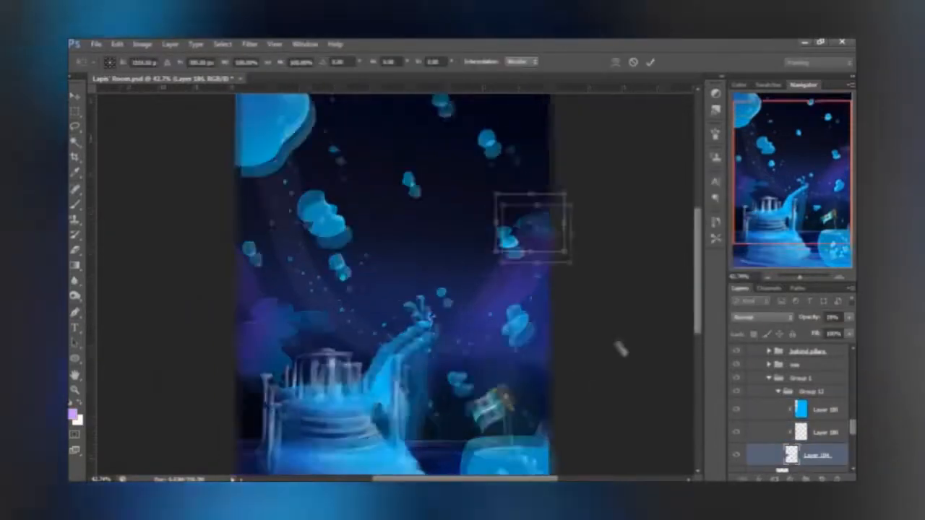
click(251, 45)
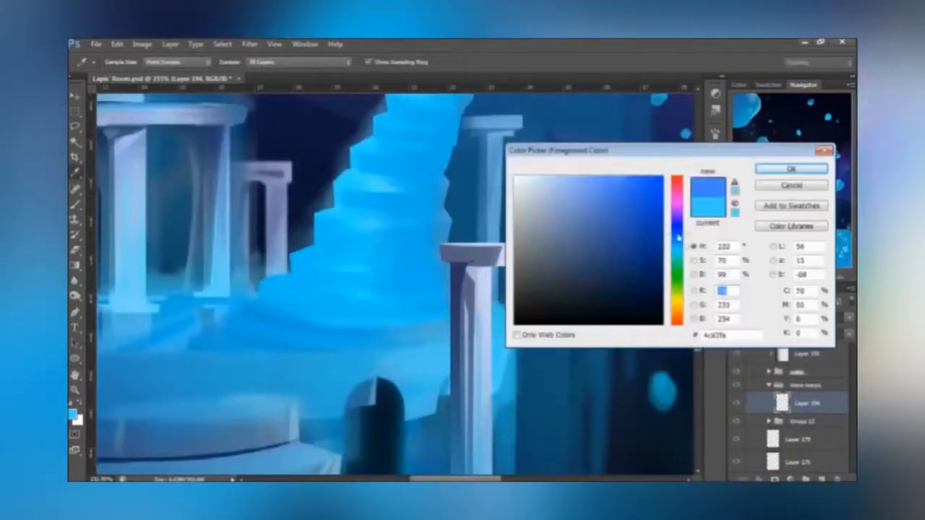
Step: Confirm light blue as the painting colour in the color picker
click(791, 168)
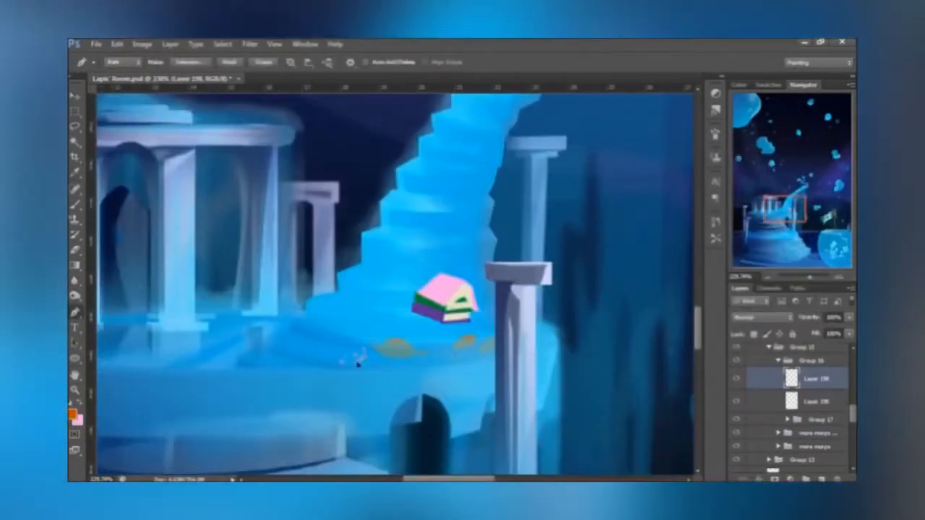
Step: Open the canvas brush menu to refine the floating book stack
right_click(346, 357)
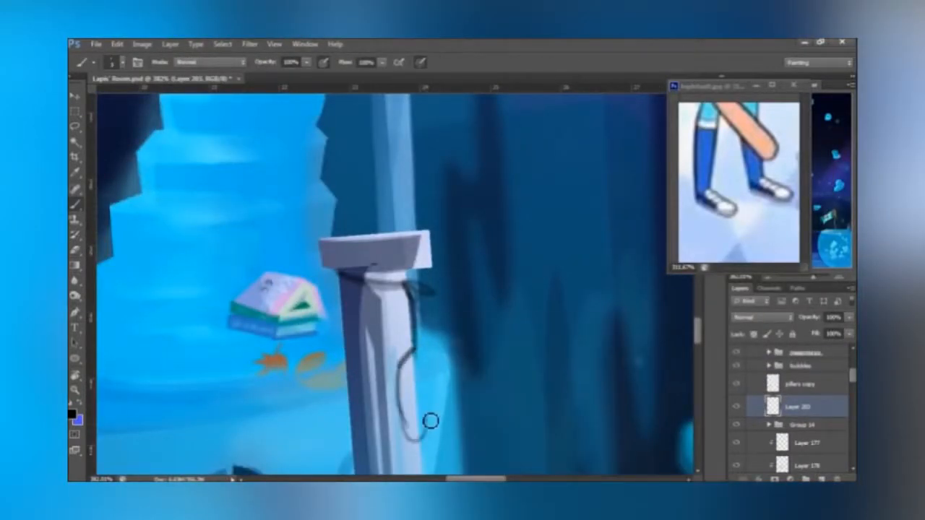
Step: Shift the midtone Color Balance slider on Group 11 copy, then switch to Highlights
drag(426, 423, 409, 289)
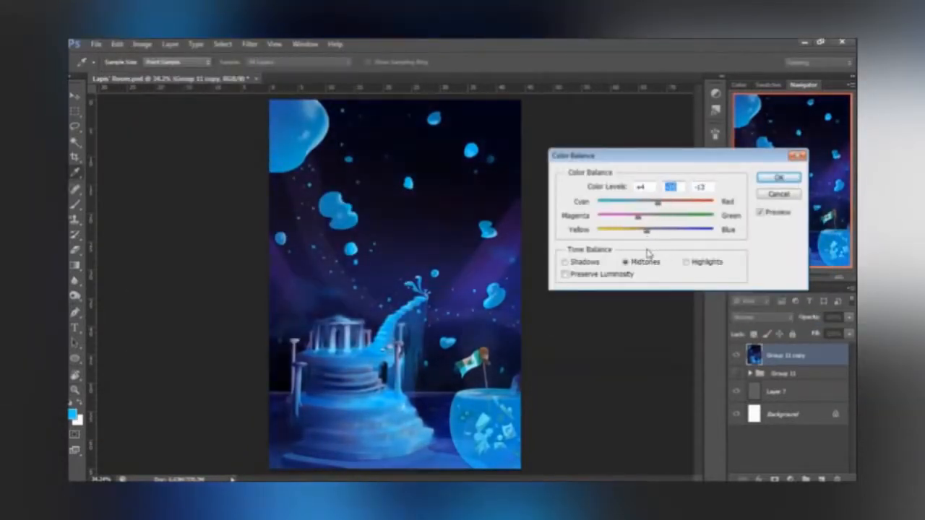
click(685, 262)
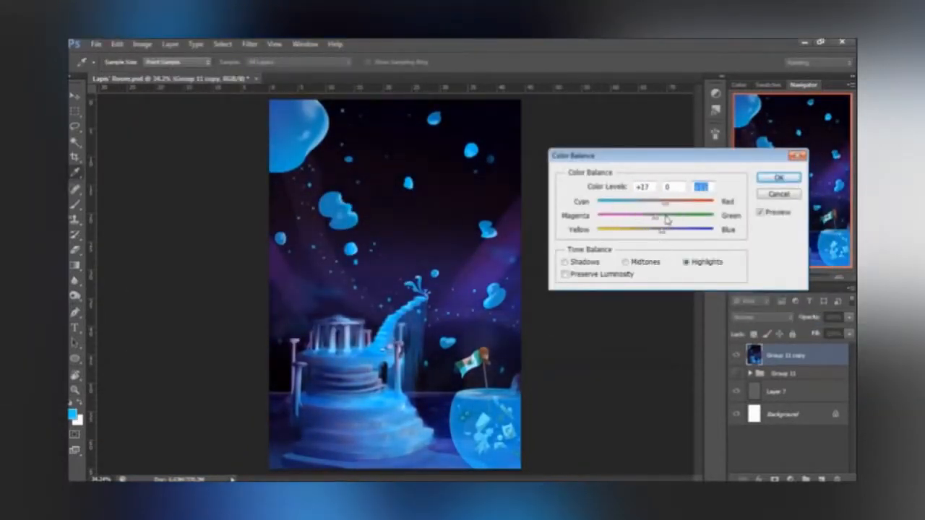